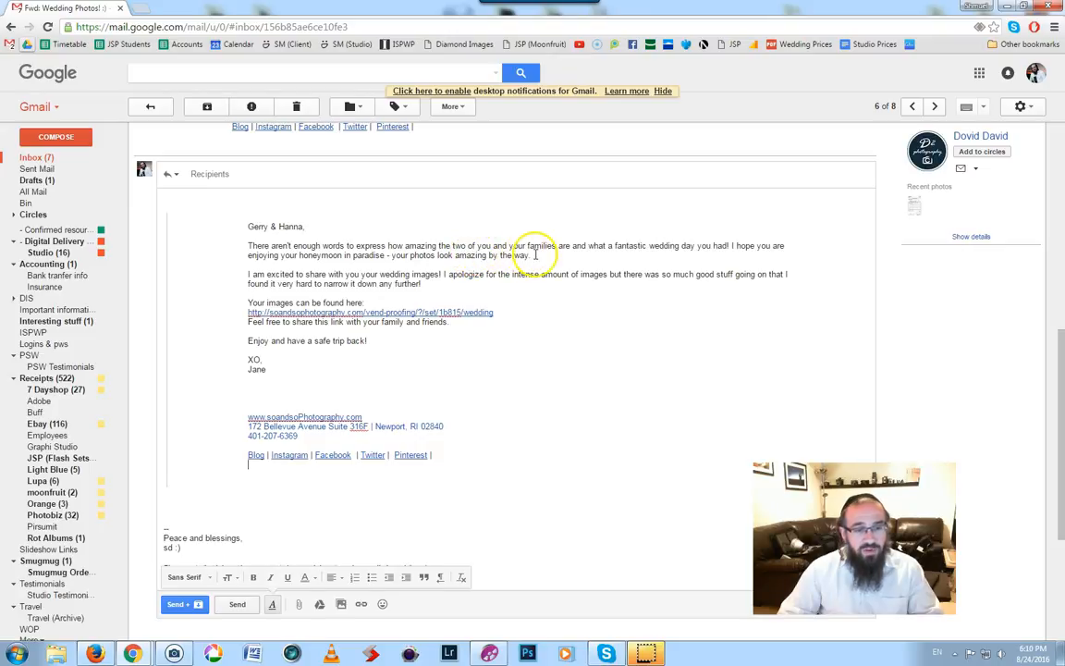
pyautogui.moveTo(571, 254)
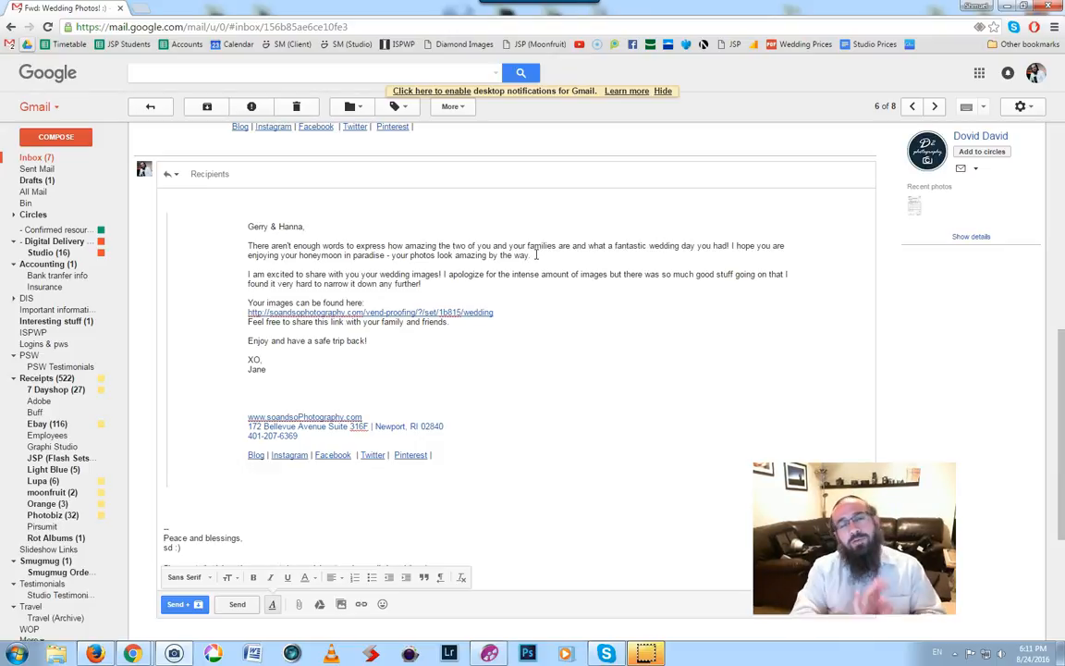
# Type 'Click here' after the gallery URL and select those words.
pyautogui.click(248, 464)
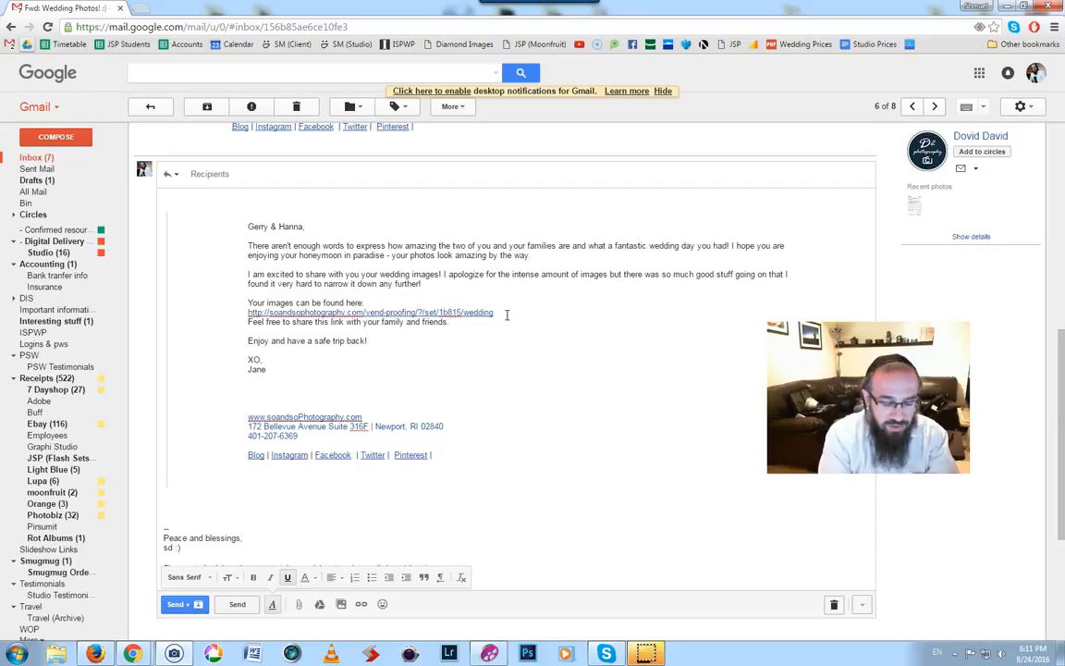
pyautogui.write('Click here')
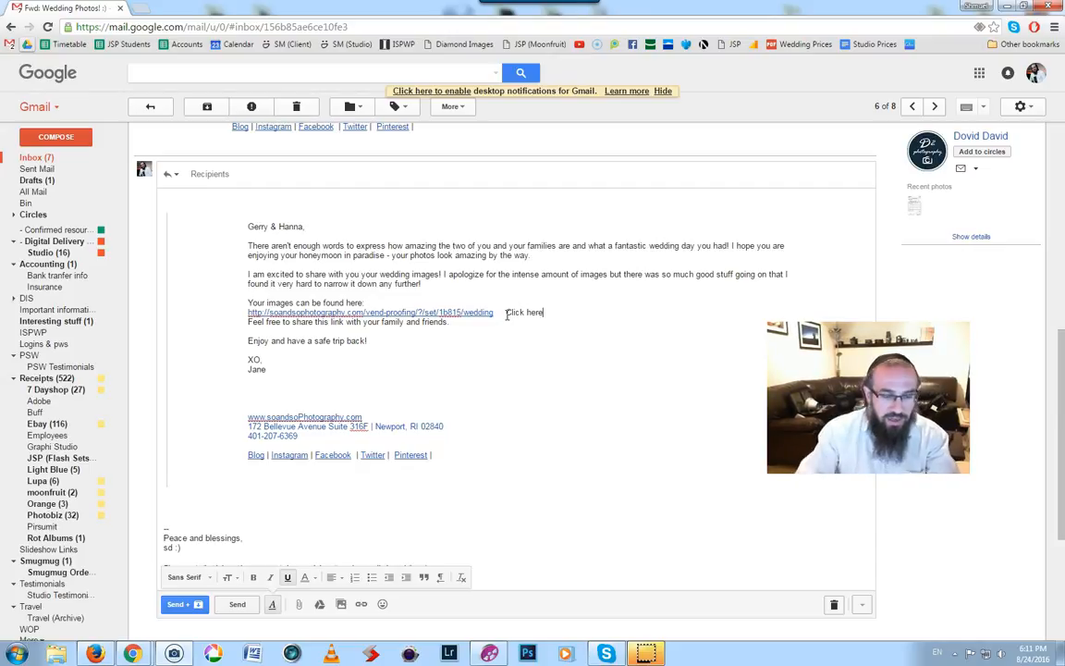
pyautogui.doubleClick(524, 311)
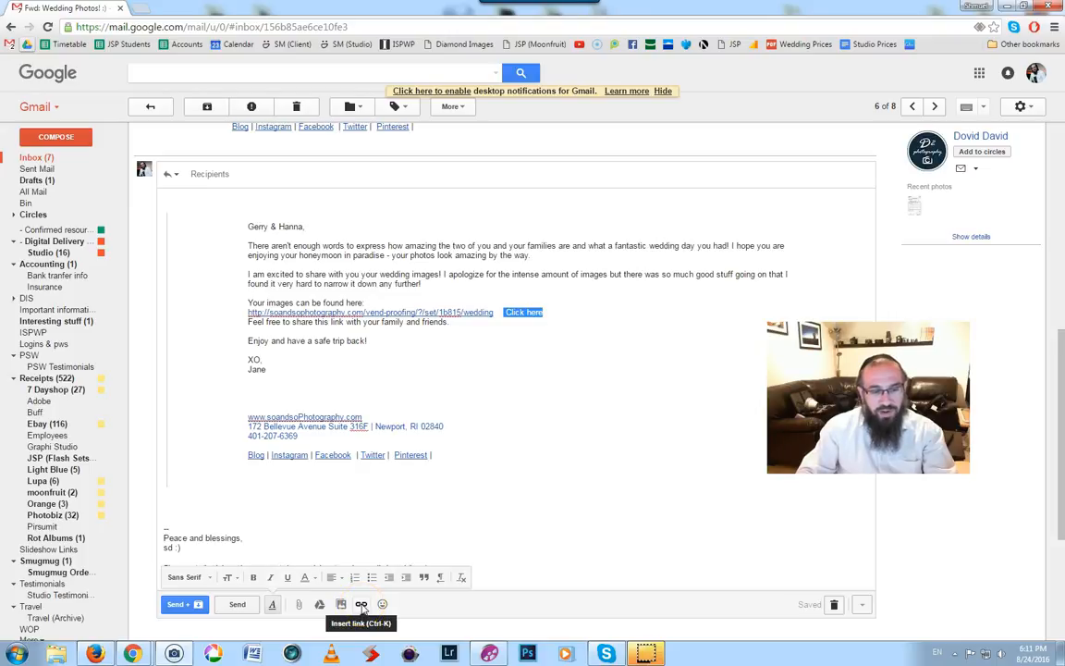
pyautogui.click(361, 604)
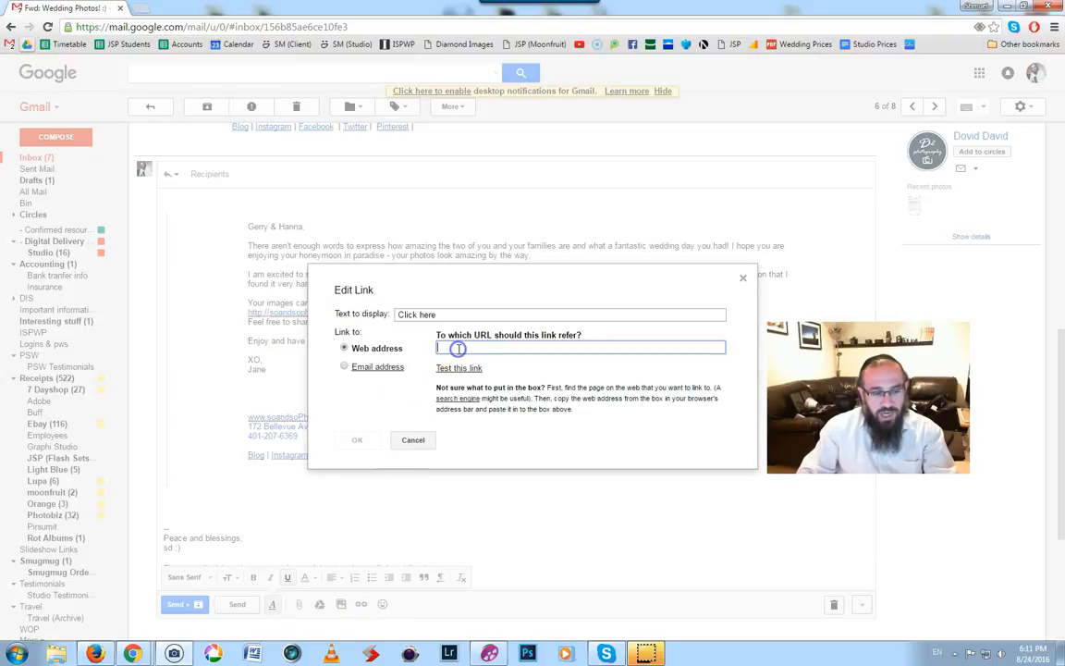
pyautogui.write('www.')
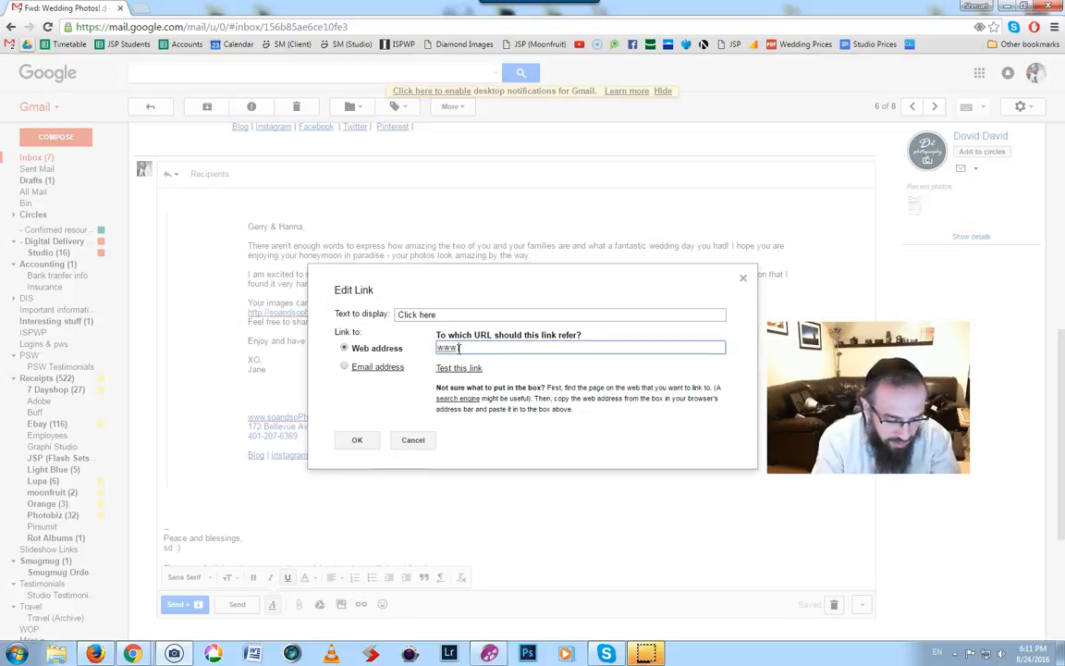
pyautogui.write('click')
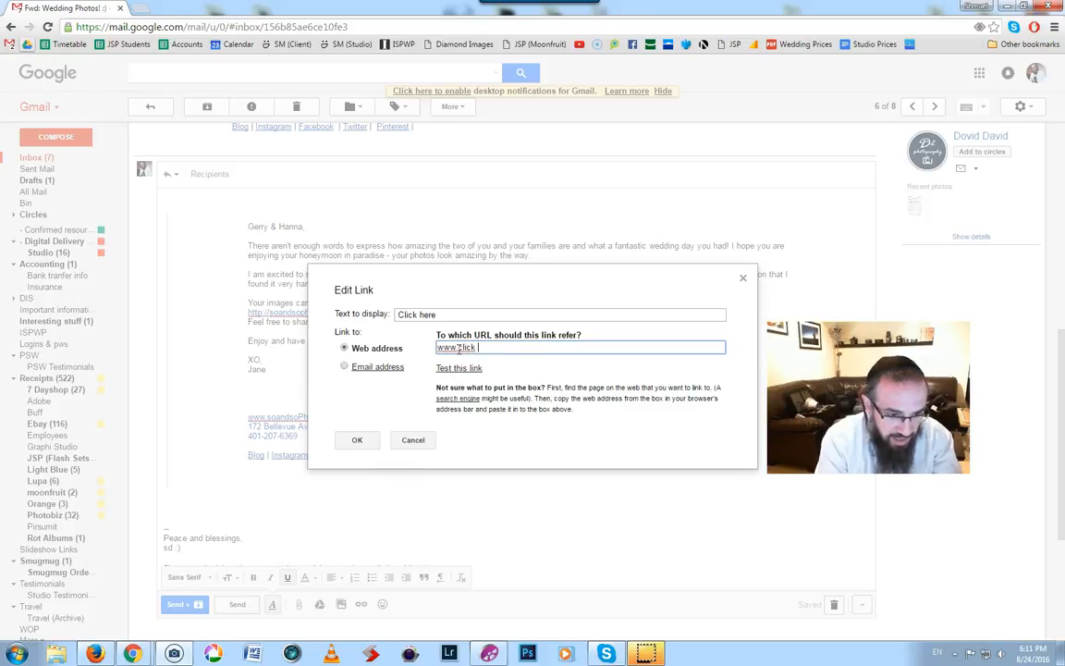
pyautogui.write('here')
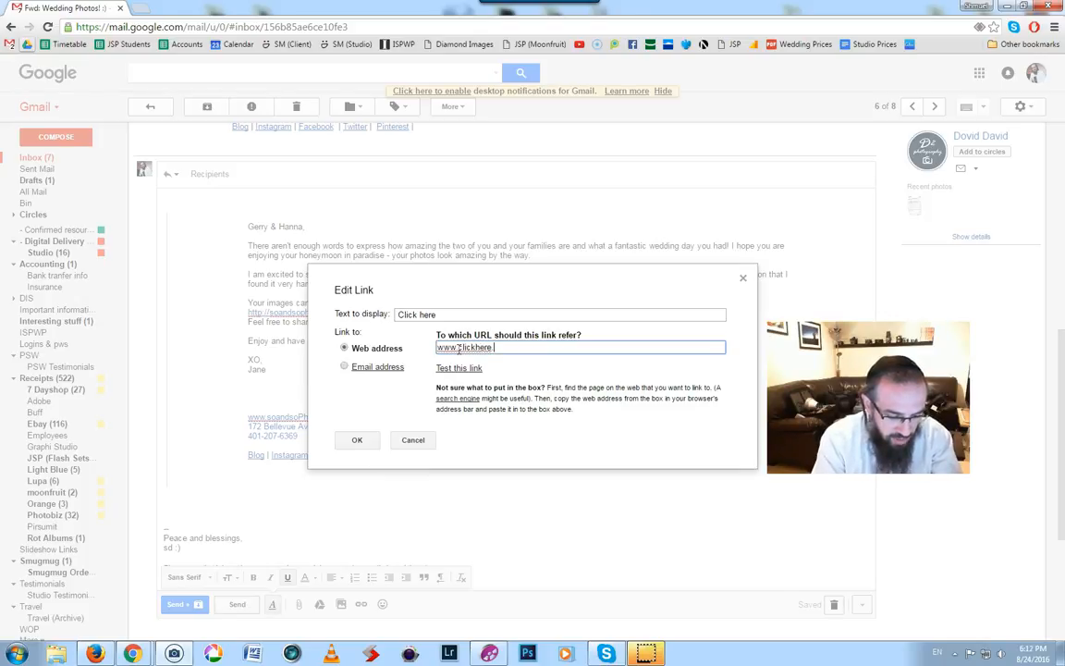
pyautogui.write('.com')
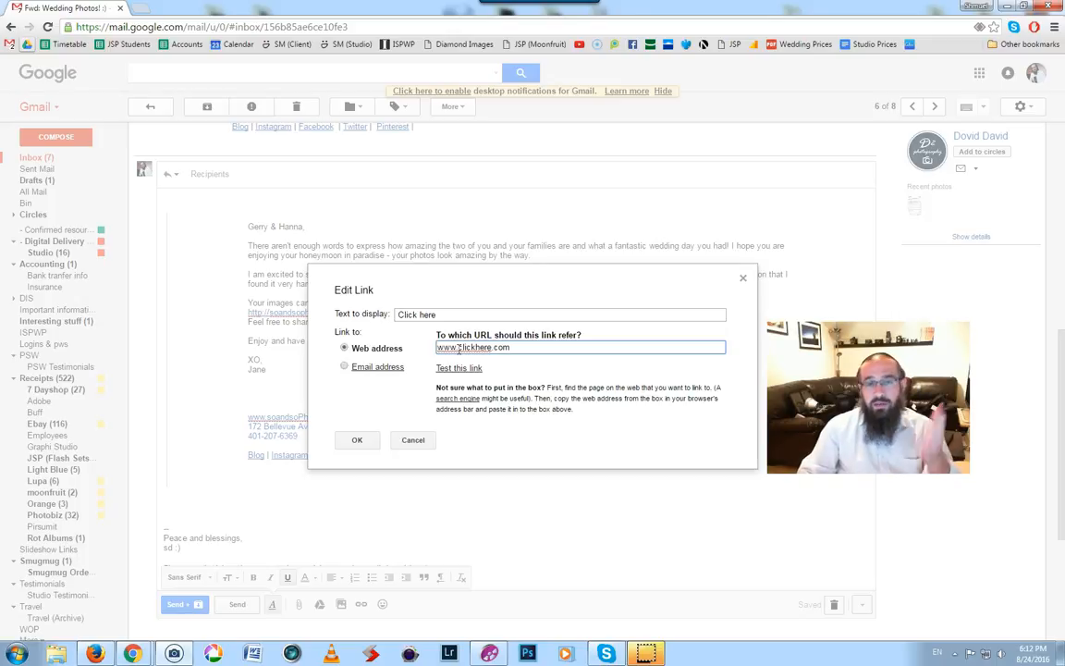
pyautogui.click(357, 439)
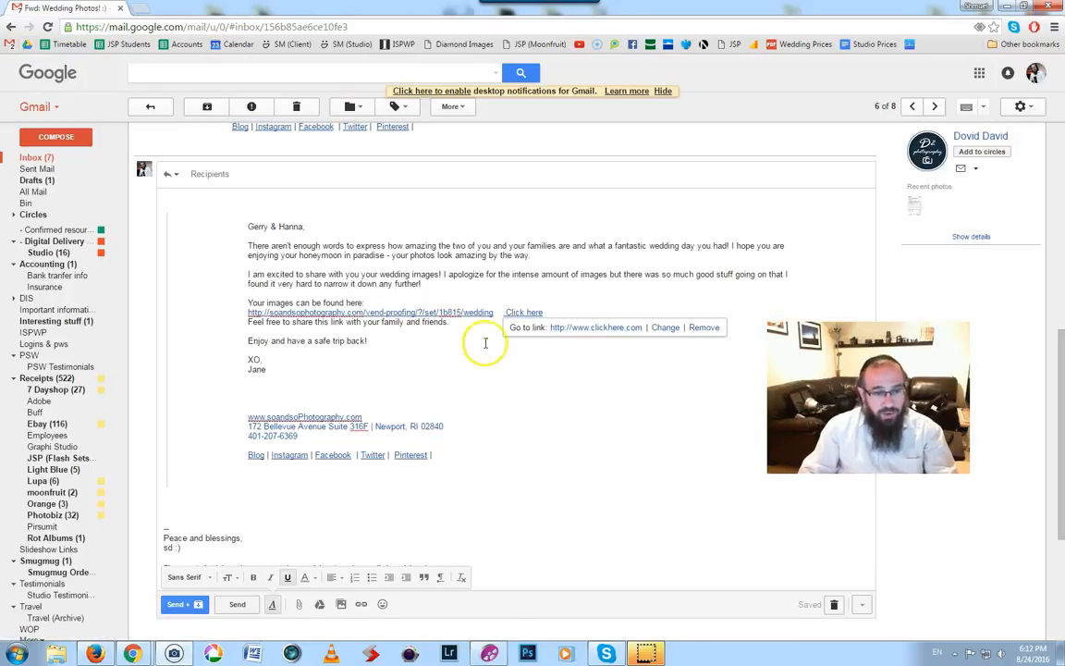
# Select the 'Click here' link text beside the gallery URL for deletion.
pyautogui.doubleClick(523, 312)
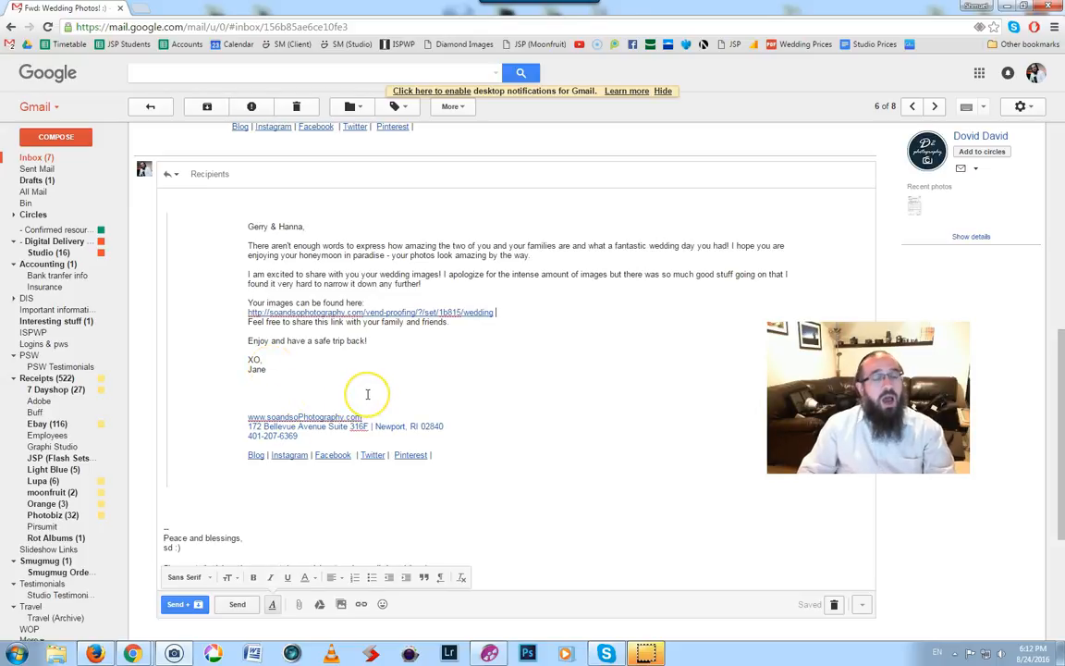
pyautogui.moveTo(421, 373)
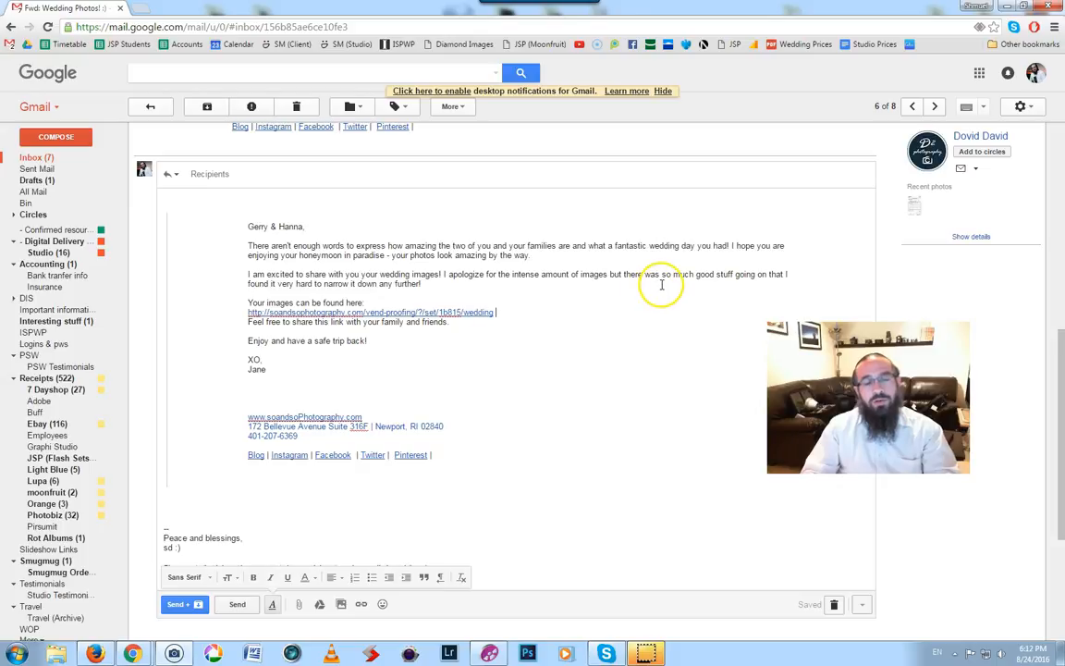
pyautogui.moveTo(736, 287)
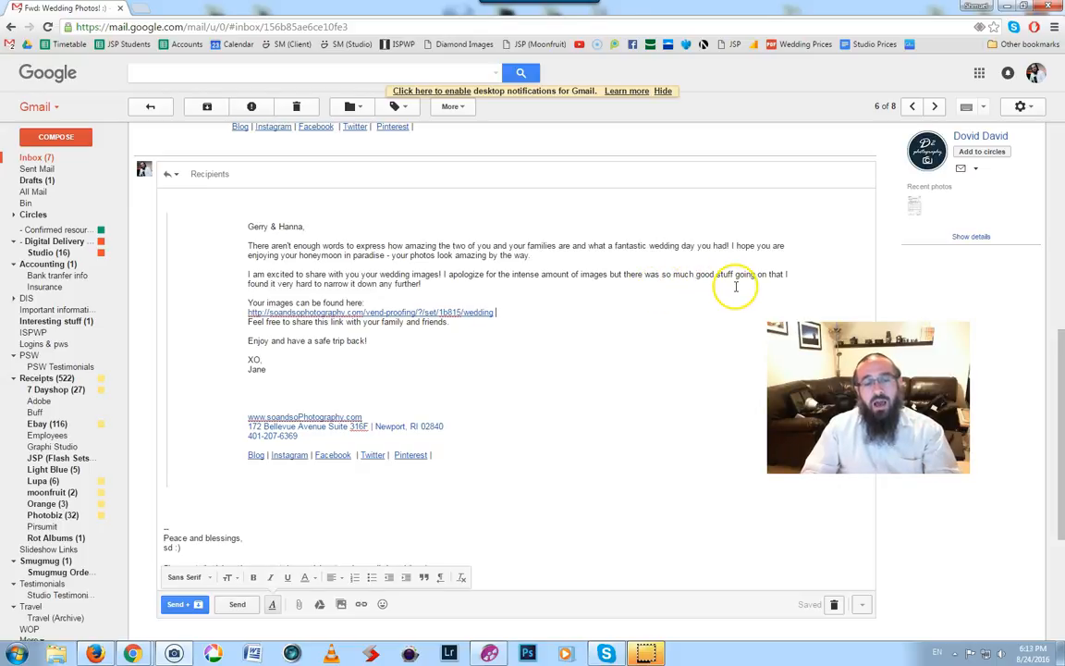
pyautogui.moveTo(731, 310)
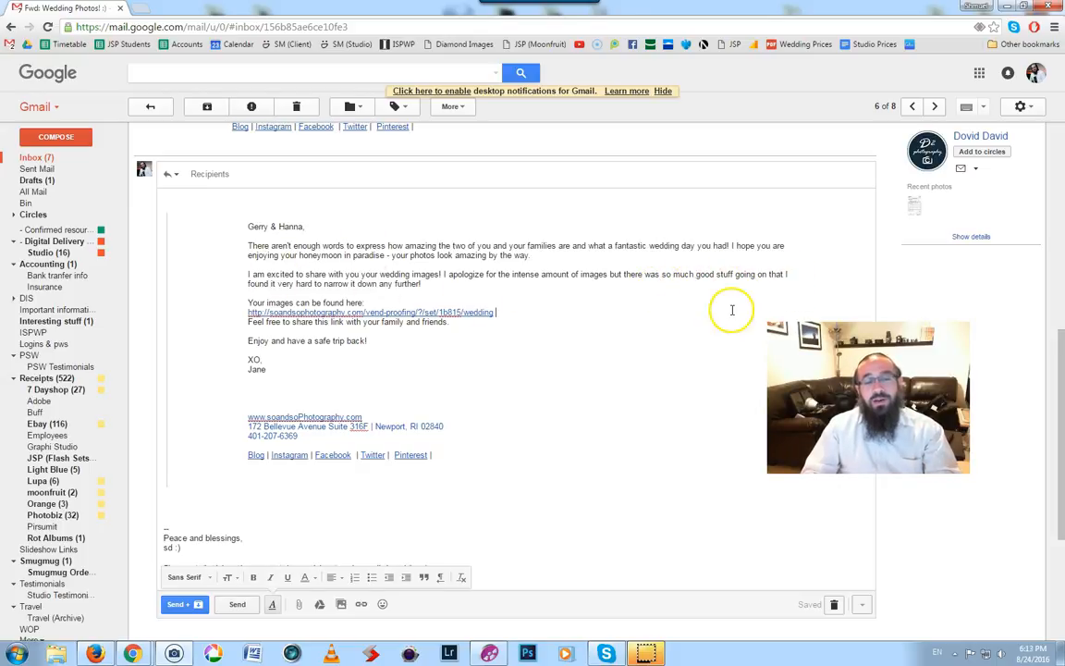
pyautogui.moveTo(544, 280)
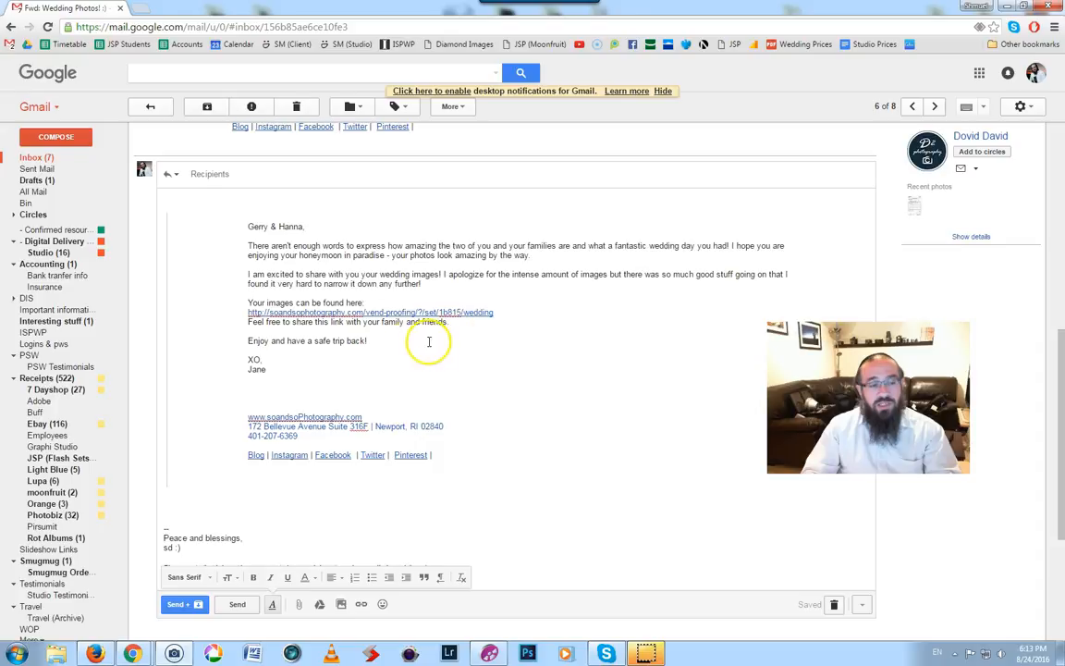
pyautogui.moveTo(314, 342)
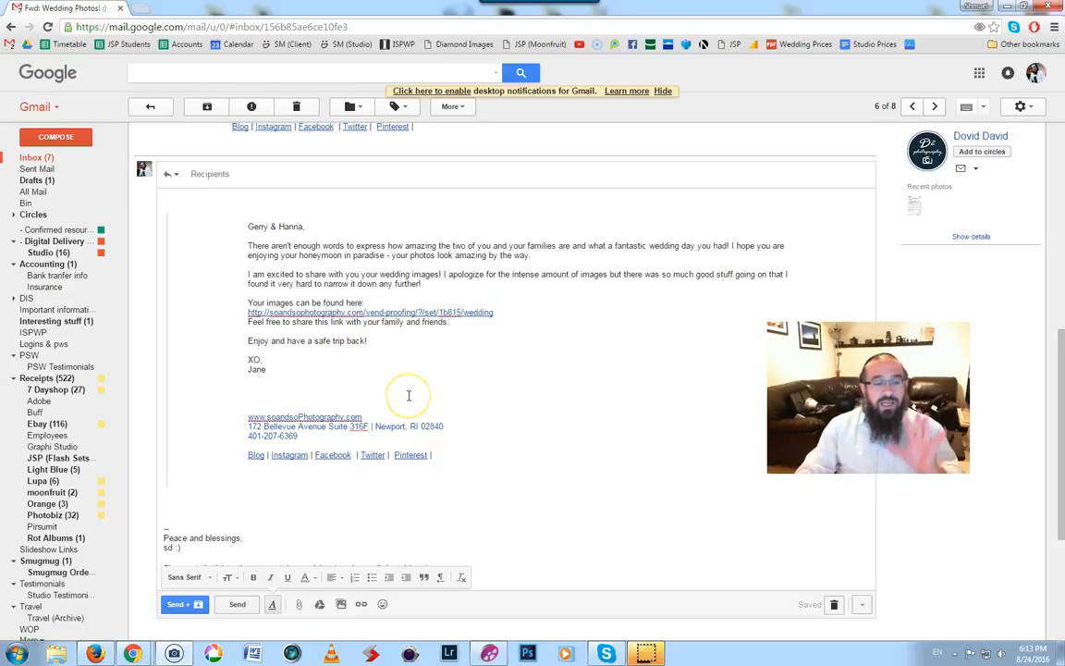
pyautogui.moveTo(448, 360)
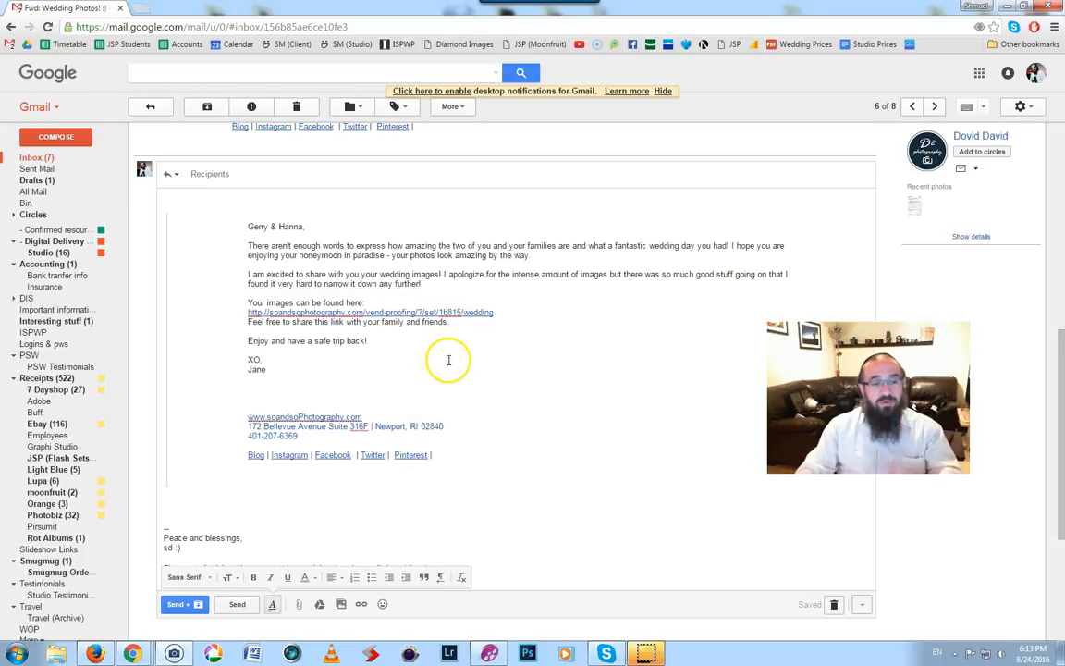
pyautogui.moveTo(377, 368)
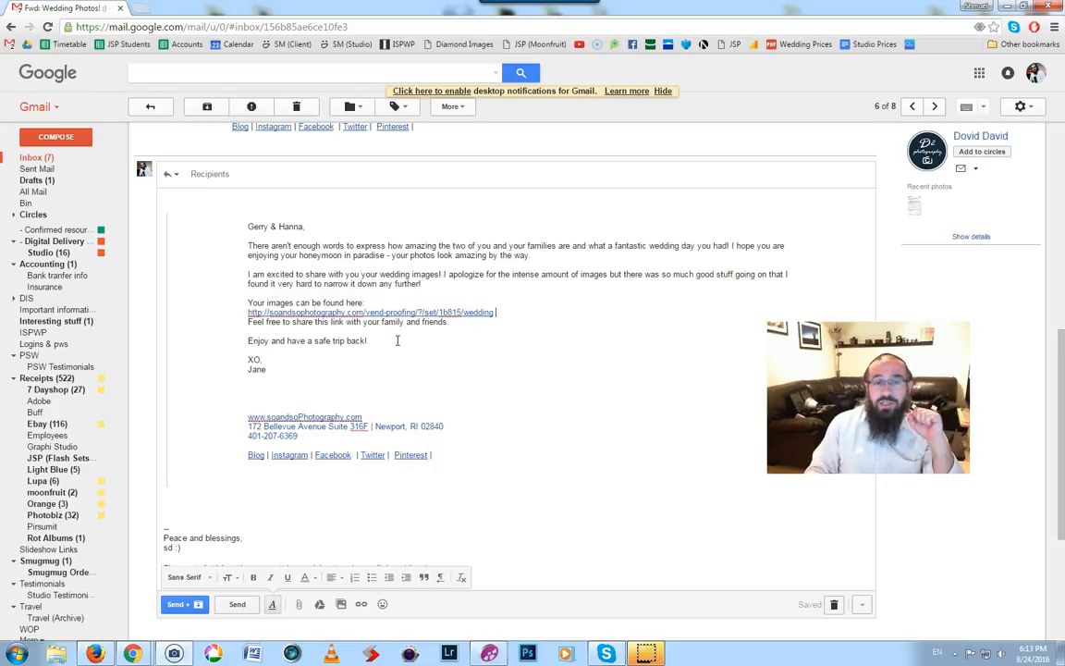
pyautogui.moveTo(666, 374)
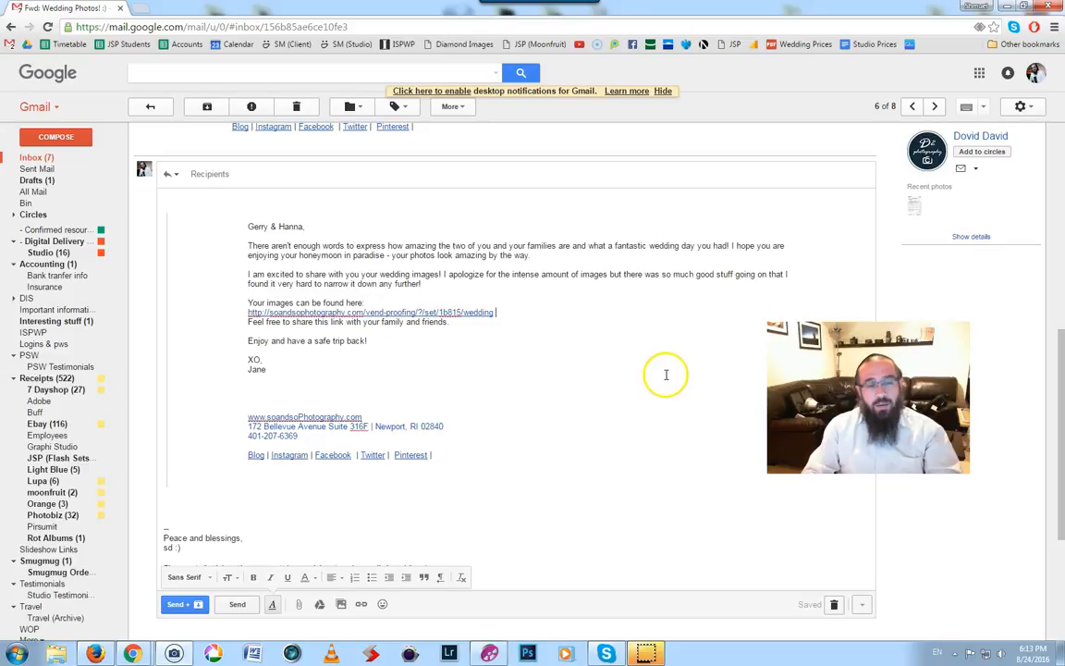